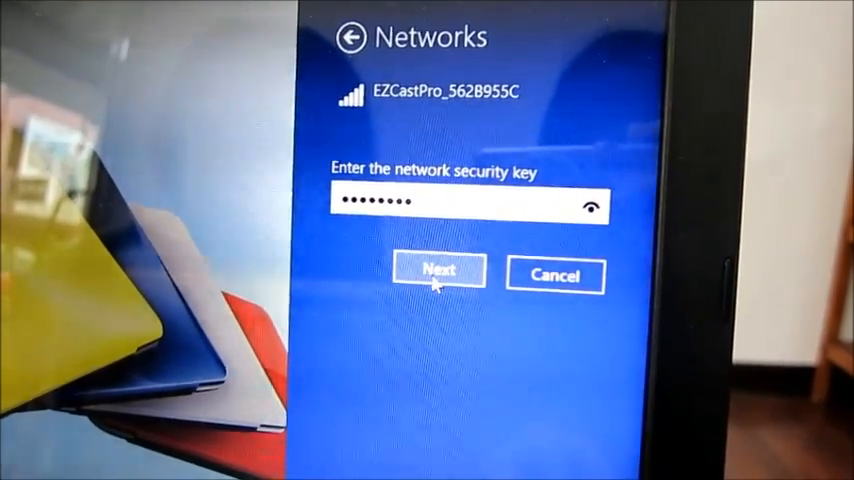
# Submit the network security key to start connecting to EZCastPro_562B955C.
pyautogui.click(437, 271)
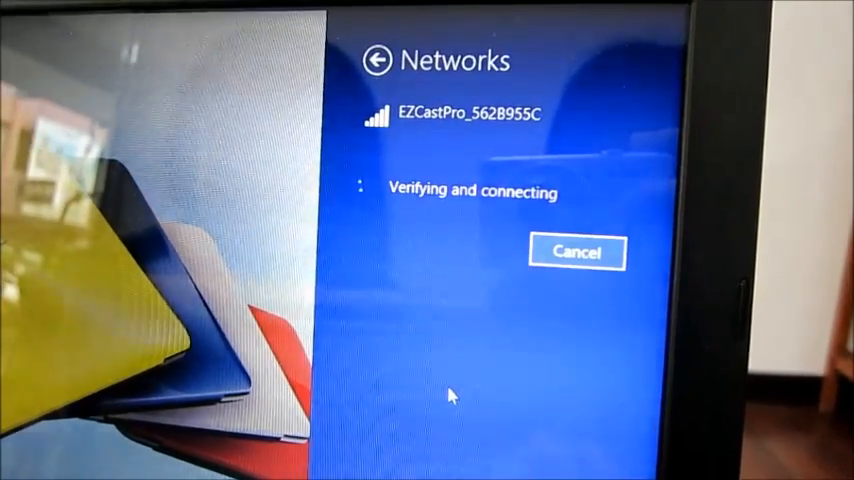